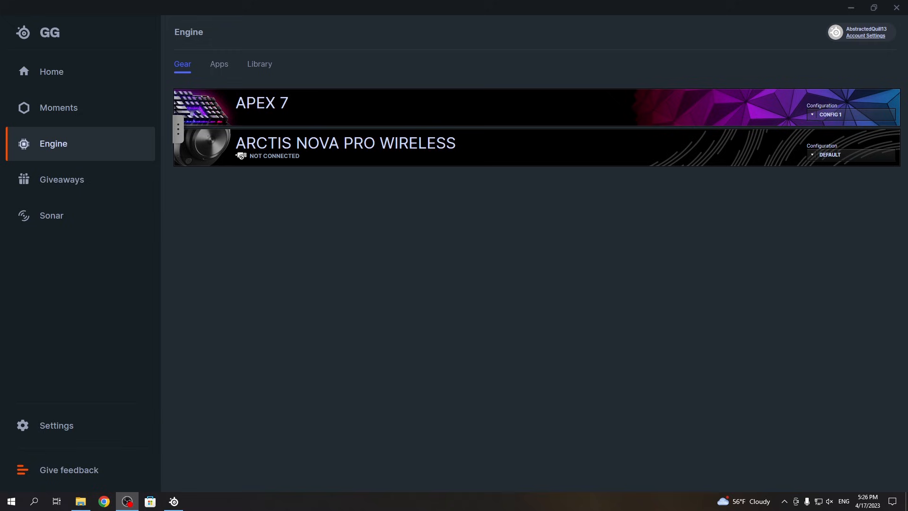
{"action": "mouse_move", "coordinate": [341, 190]}
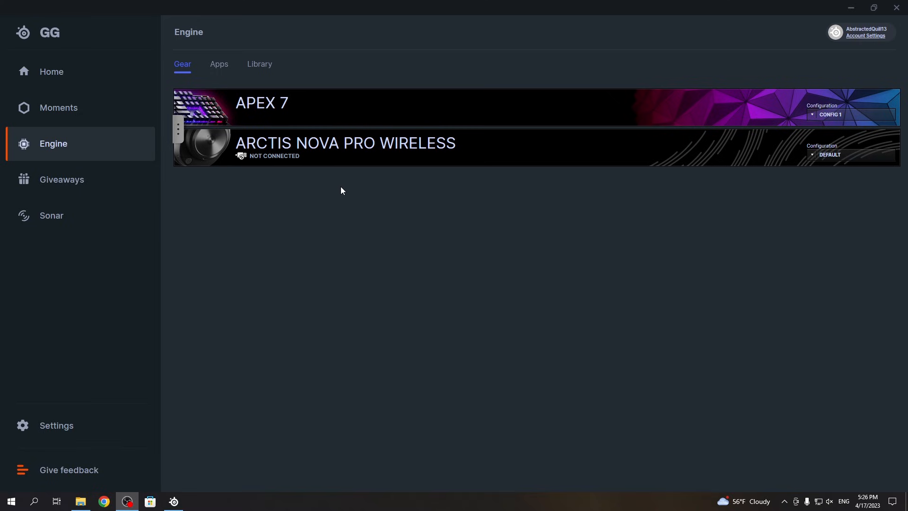
{"action": "mouse_move", "coordinate": [316, 193]}
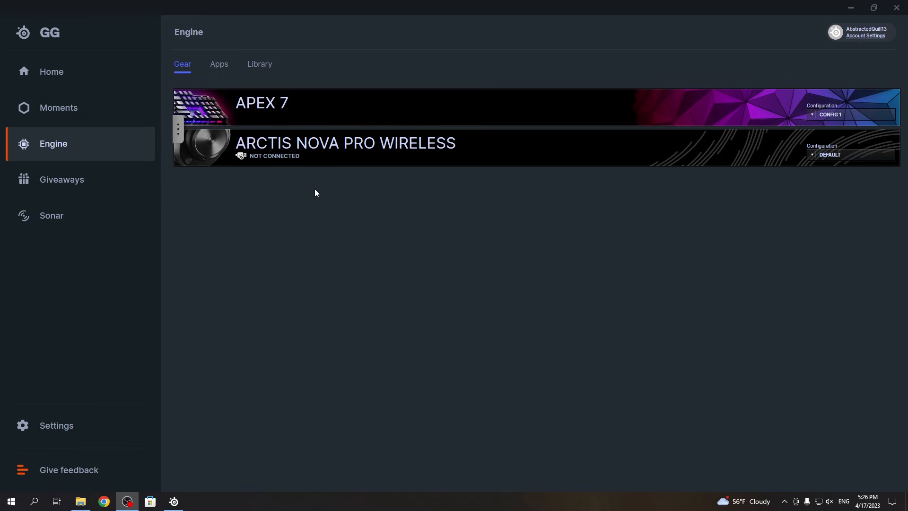
{"action": "mouse_move", "coordinate": [386, 187]}
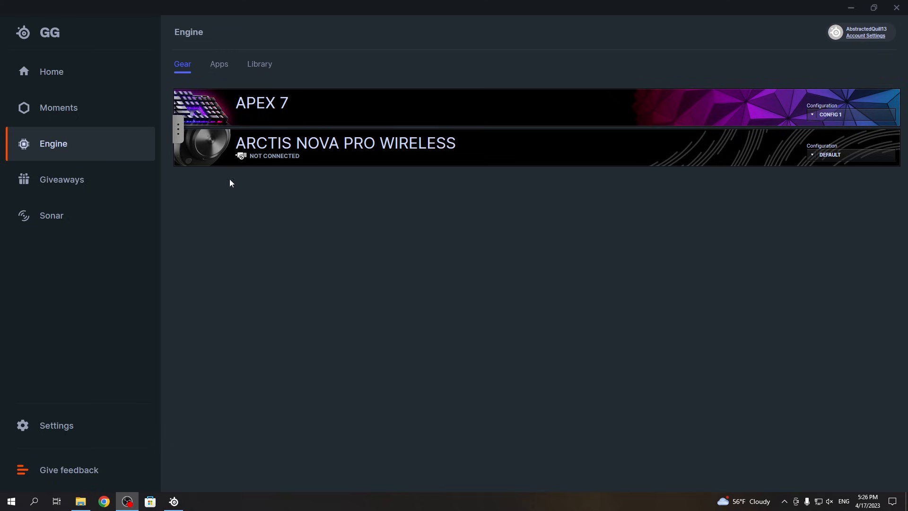
{"action": "mouse_move", "coordinate": [61, 146]}
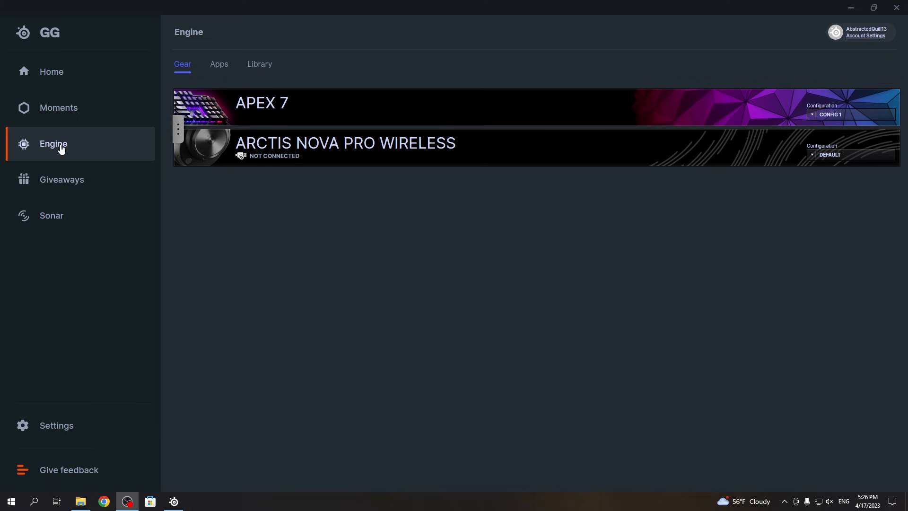
{"action": "mouse_move", "coordinate": [261, 107]}
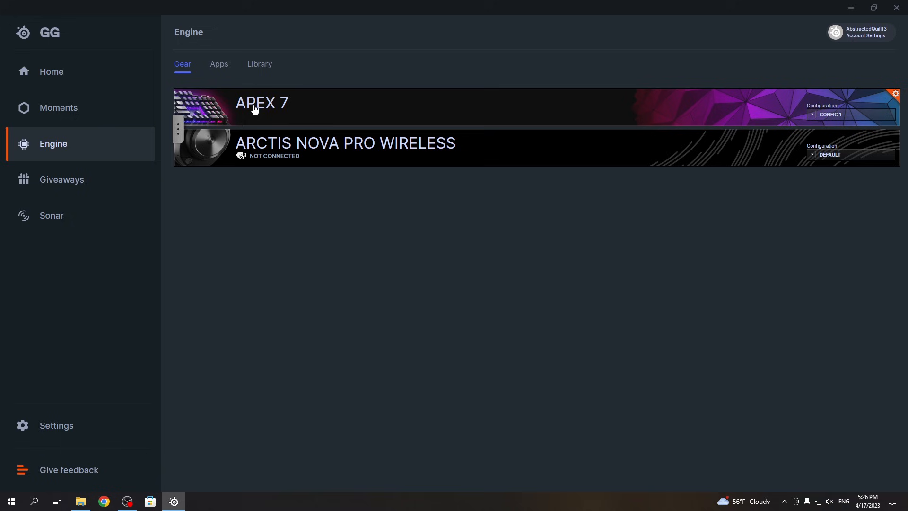
Step: Open the Apex 7 settings and switch to Config 2, then back to Config 1
{"action": "left_click", "coordinate": [261, 107]}
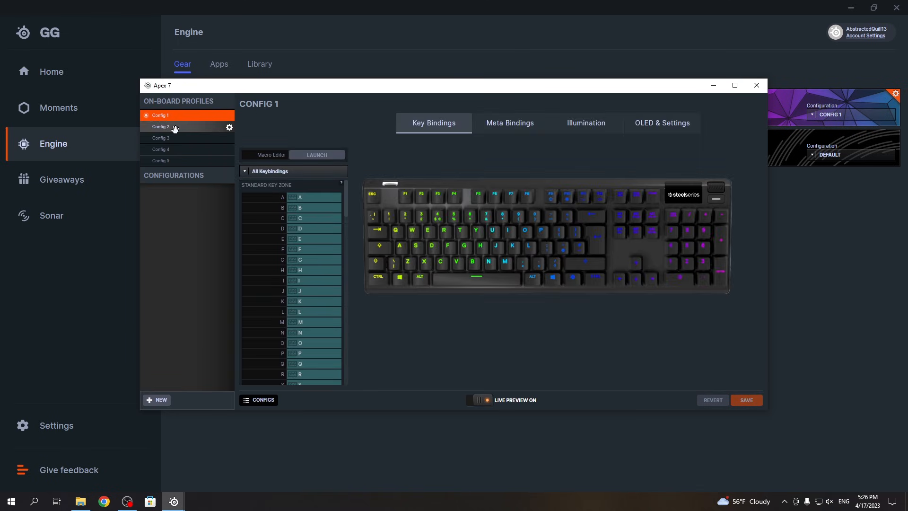
{"action": "left_click", "coordinate": [161, 127]}
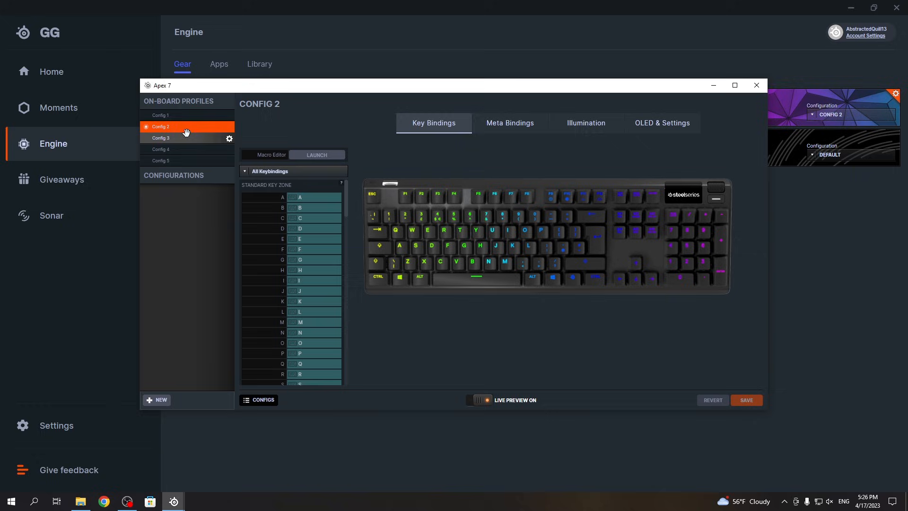
{"action": "left_click", "coordinate": [160, 116]}
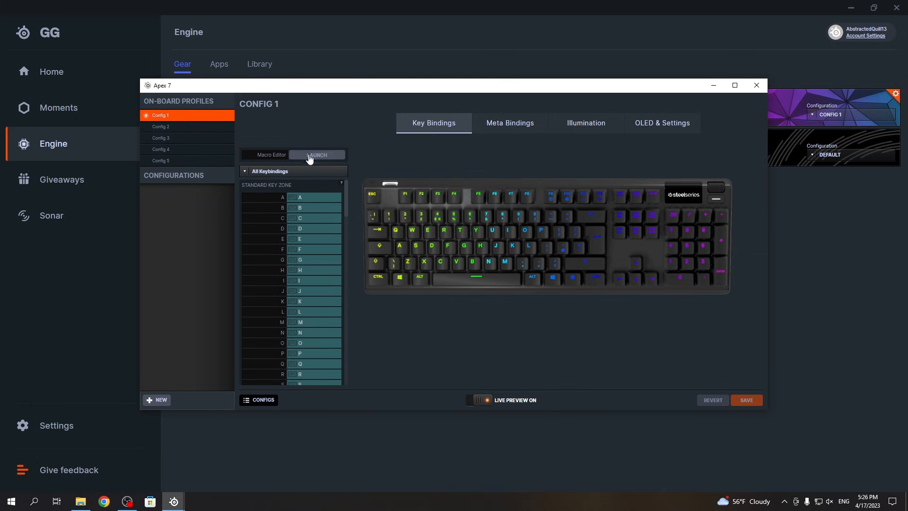
Step: Launch the Macro Editor and start creating a new macro
{"action": "left_click", "coordinate": [316, 154]}
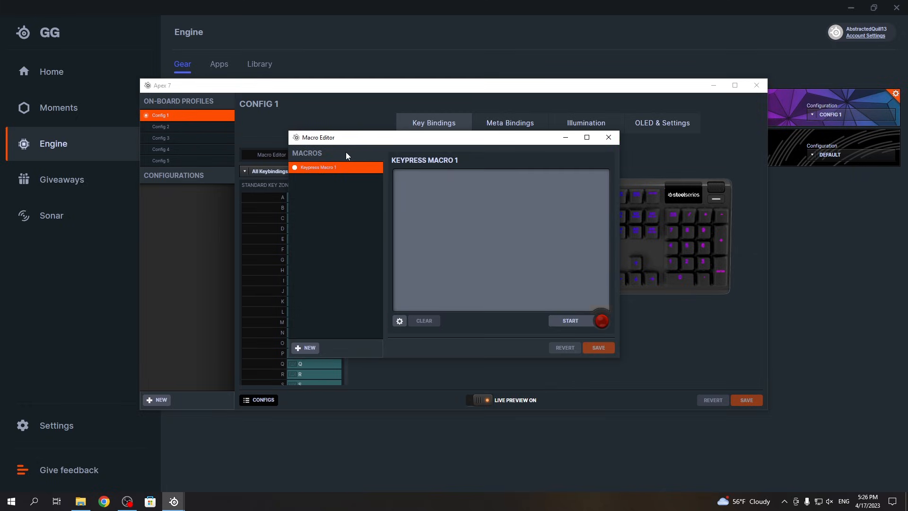
{"action": "mouse_move", "coordinate": [295, 338]}
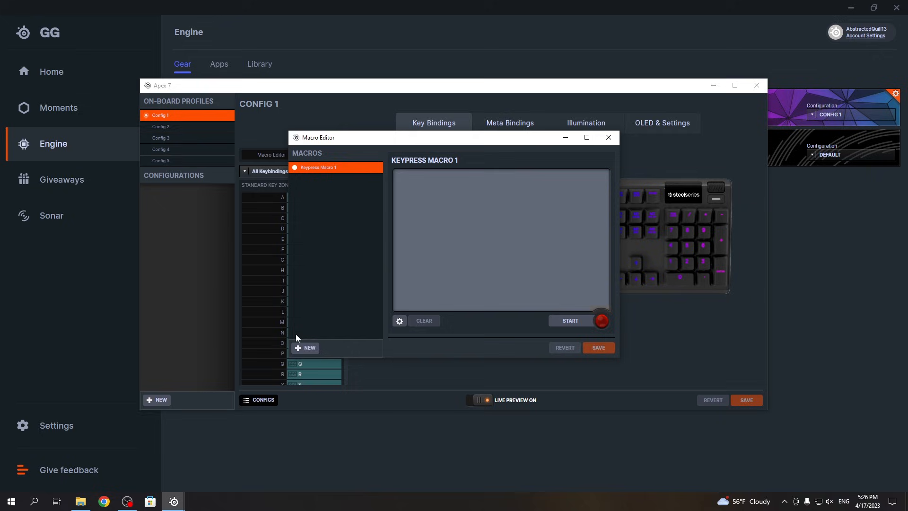
{"action": "left_click", "coordinate": [305, 348]}
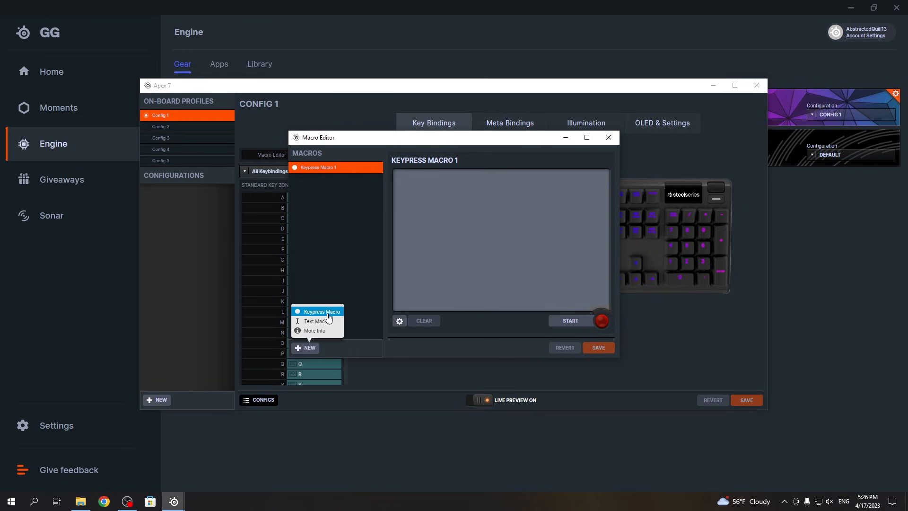
{"action": "mouse_move", "coordinate": [324, 322]}
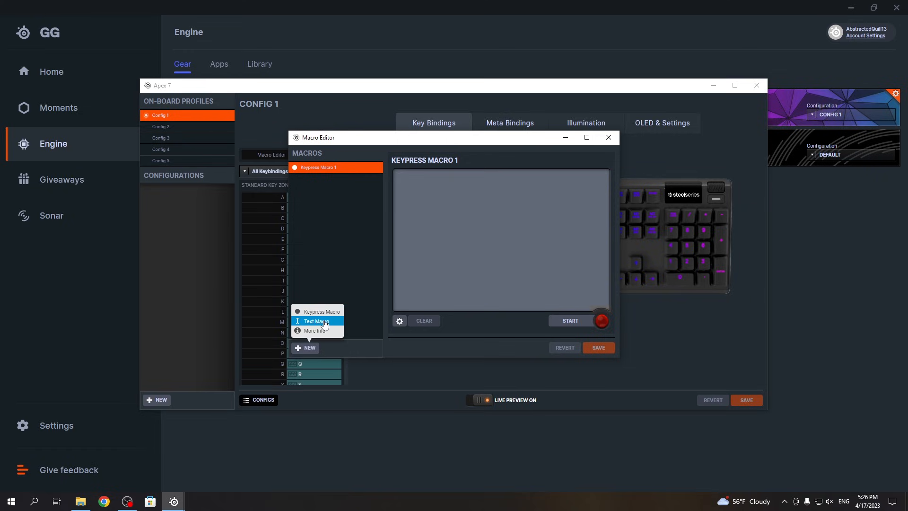
{"action": "mouse_move", "coordinate": [318, 311]}
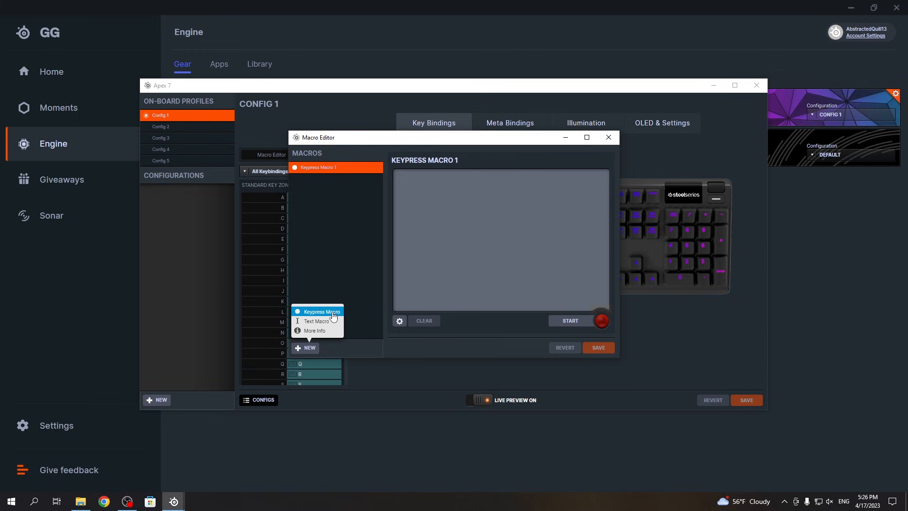
{"action": "mouse_move", "coordinate": [330, 316]}
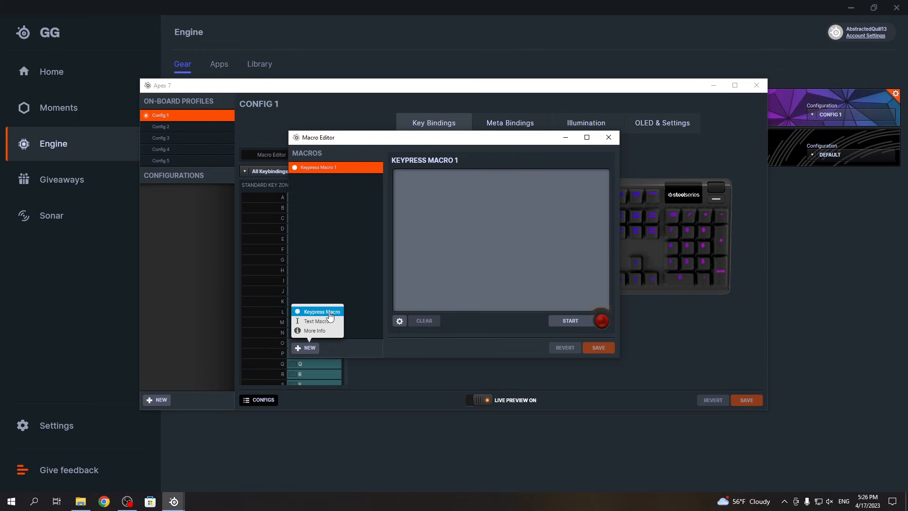
{"action": "mouse_move", "coordinate": [329, 315]}
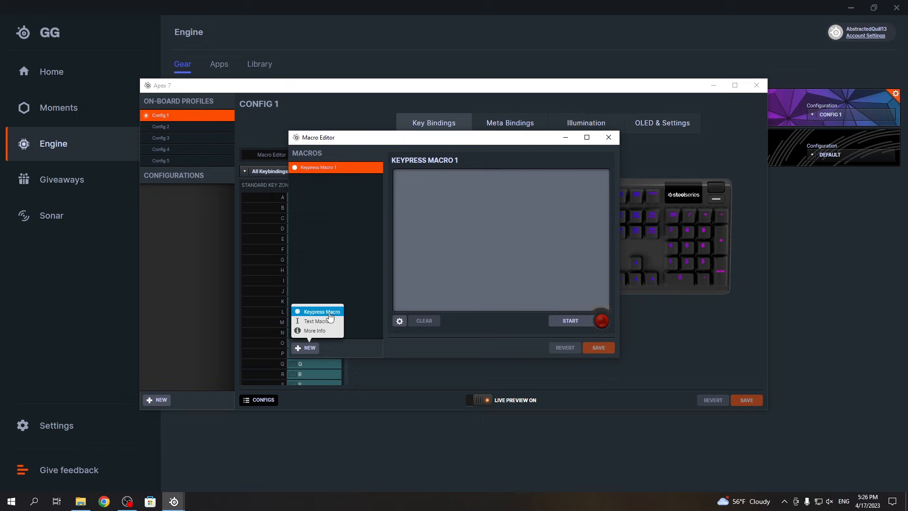
{"action": "mouse_move", "coordinate": [329, 318]}
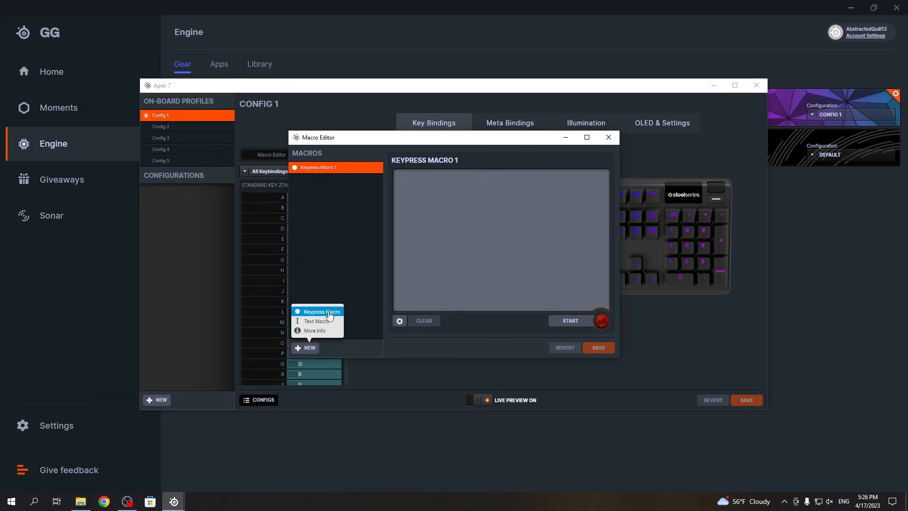
{"action": "mouse_move", "coordinate": [335, 310]}
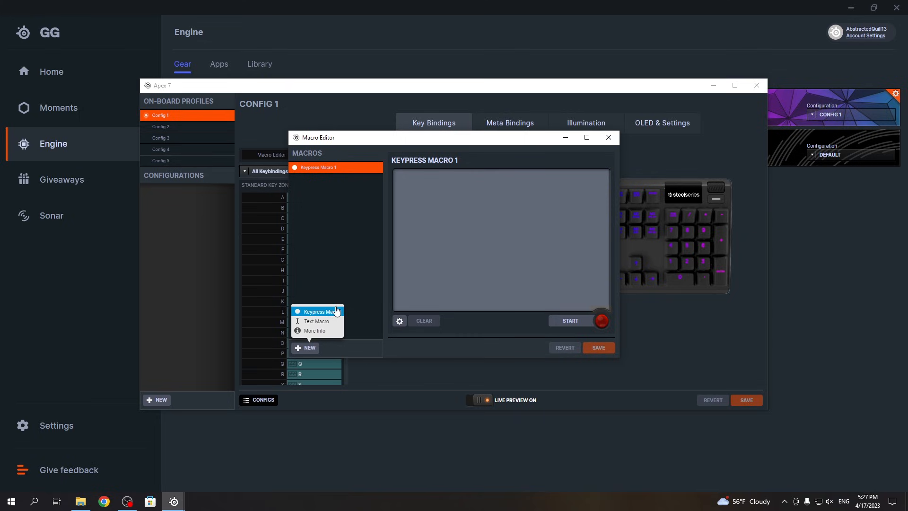
{"action": "mouse_move", "coordinate": [322, 312]}
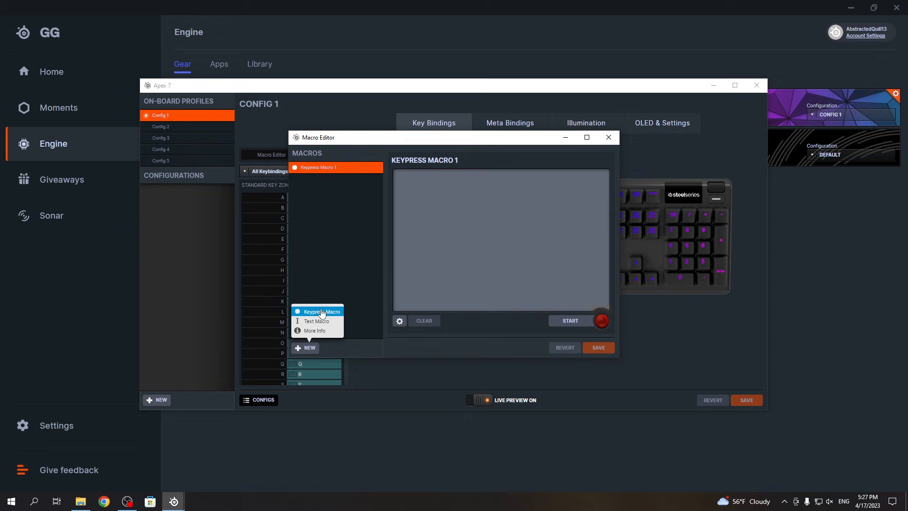
{"action": "mouse_move", "coordinate": [325, 316]}
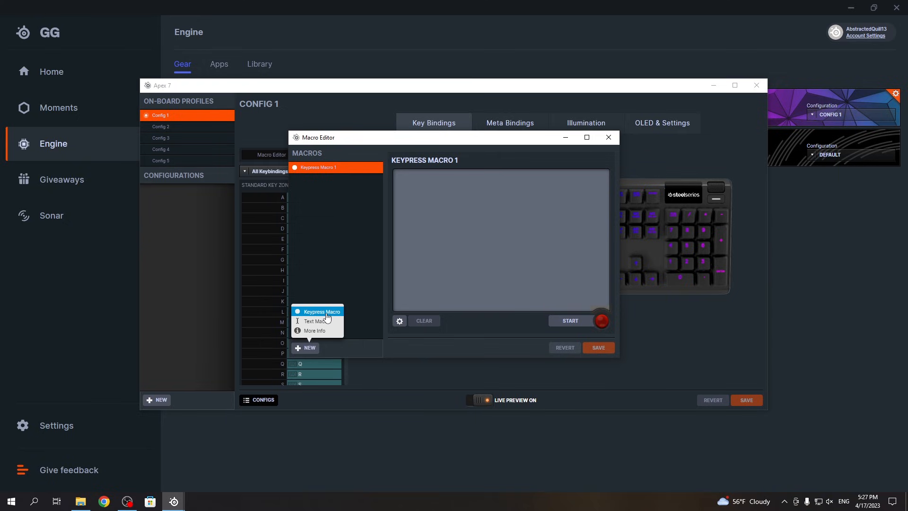
{"action": "mouse_move", "coordinate": [314, 330]}
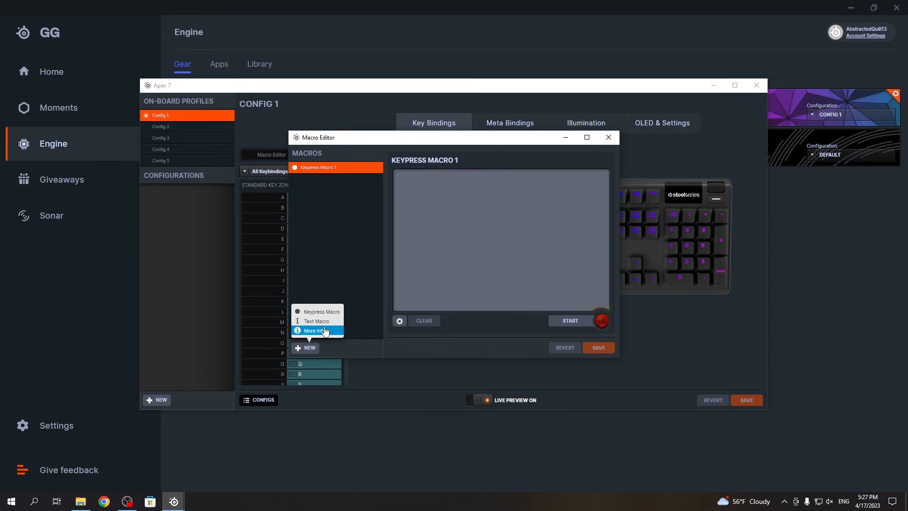
{"action": "mouse_move", "coordinate": [317, 312]}
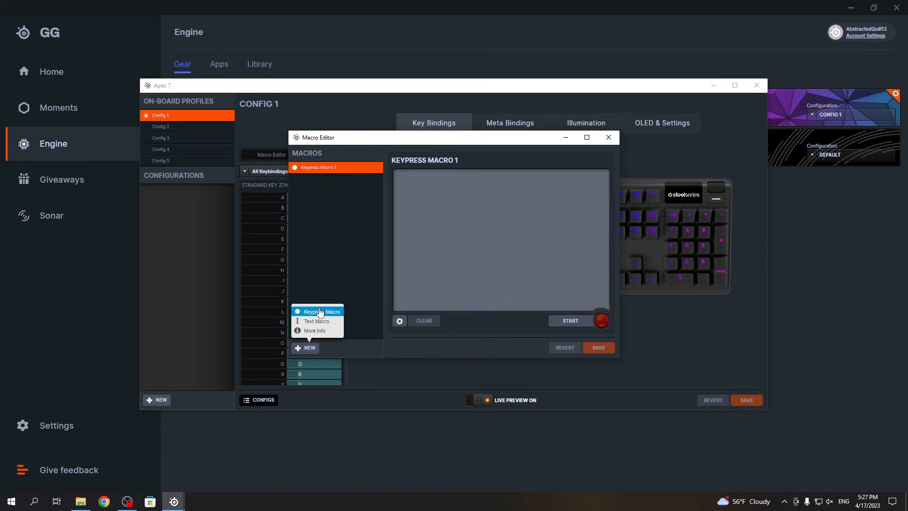
{"action": "mouse_move", "coordinate": [318, 331]}
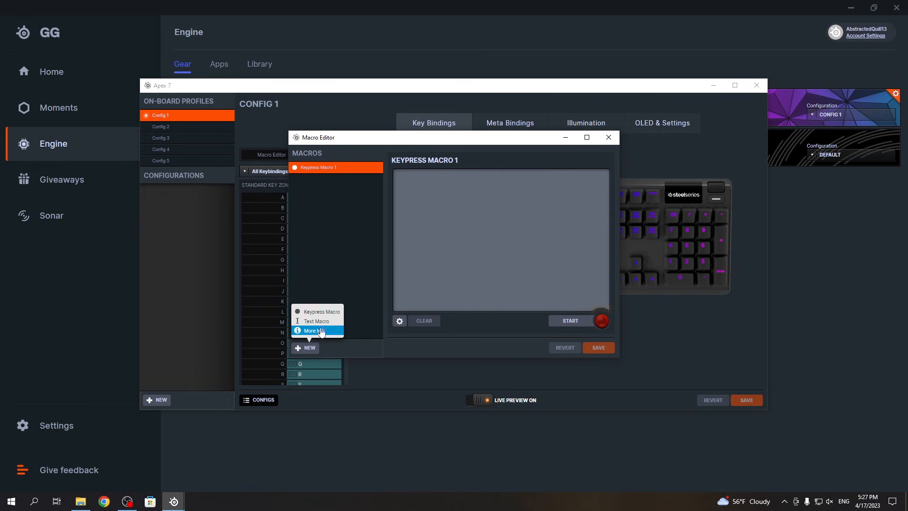
{"action": "mouse_move", "coordinate": [316, 321]}
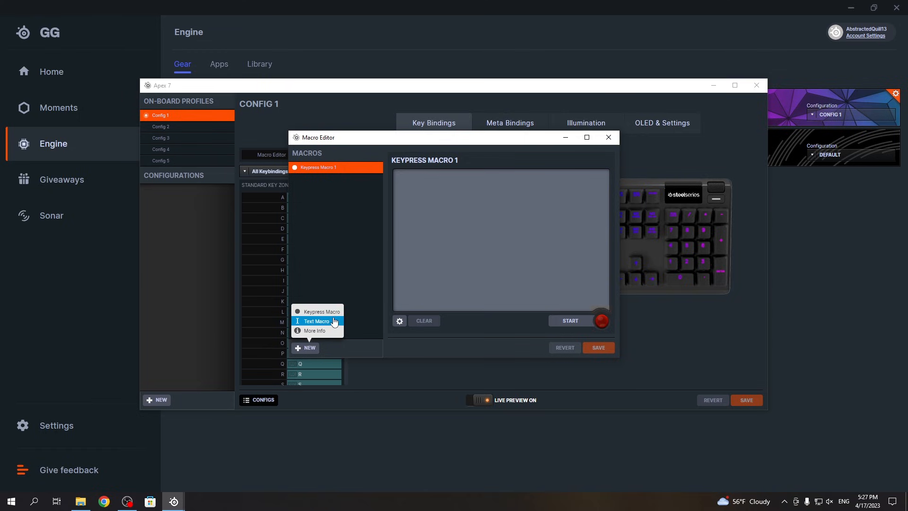
Step: Enter 'hardreset' as Text Macro 1's script, save it, and close the Macro Editor
{"action": "left_click", "coordinate": [315, 320]}
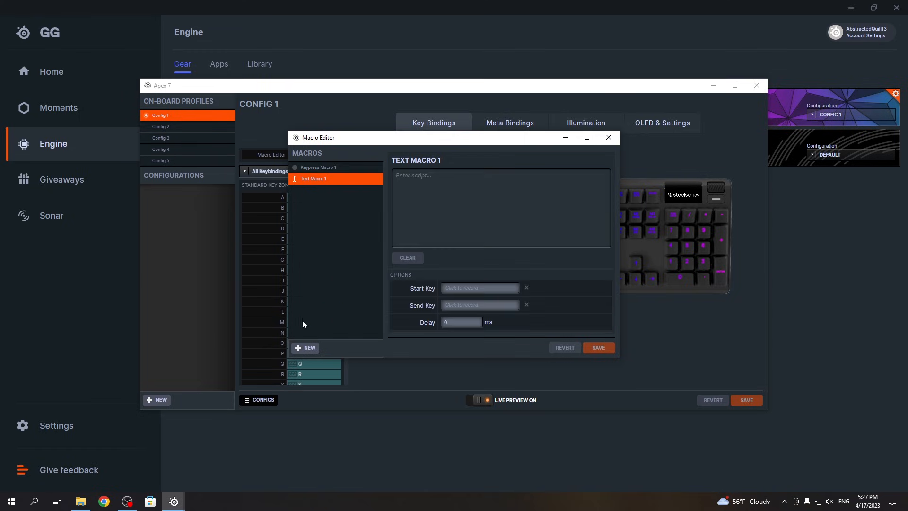
{"action": "mouse_move", "coordinate": [446, 212]}
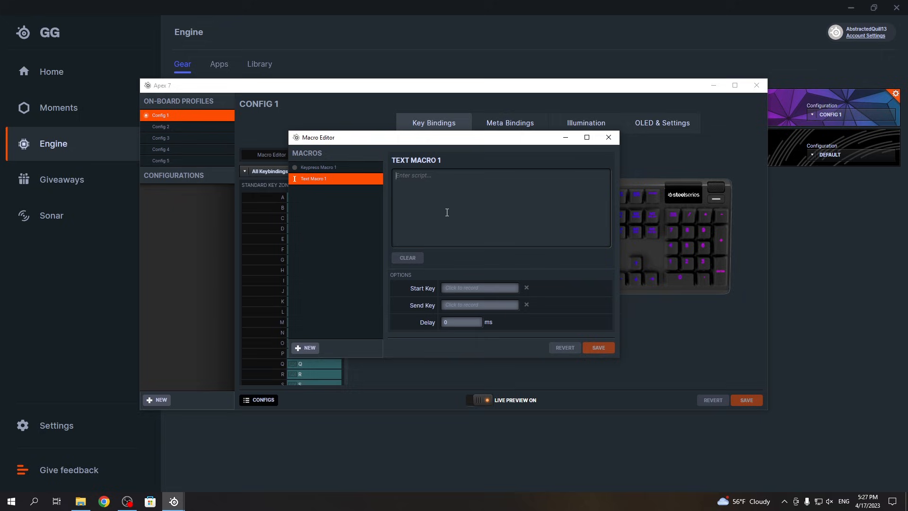
{"action": "type", "text": "hard"}
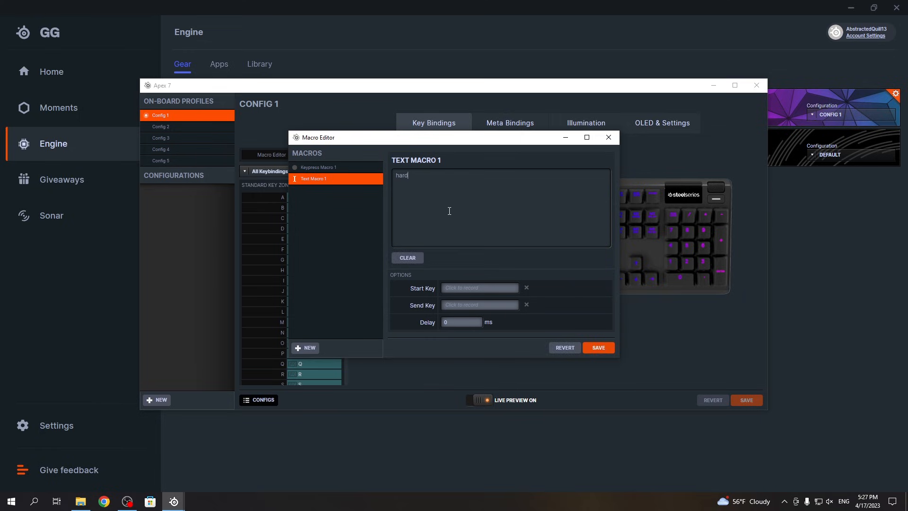
{"action": "type", "text": "reset"}
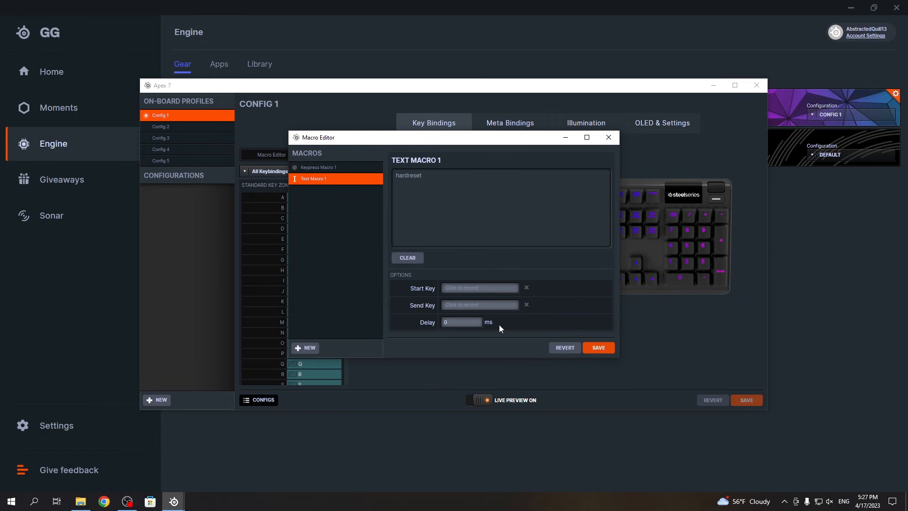
{"action": "mouse_move", "coordinate": [451, 314]}
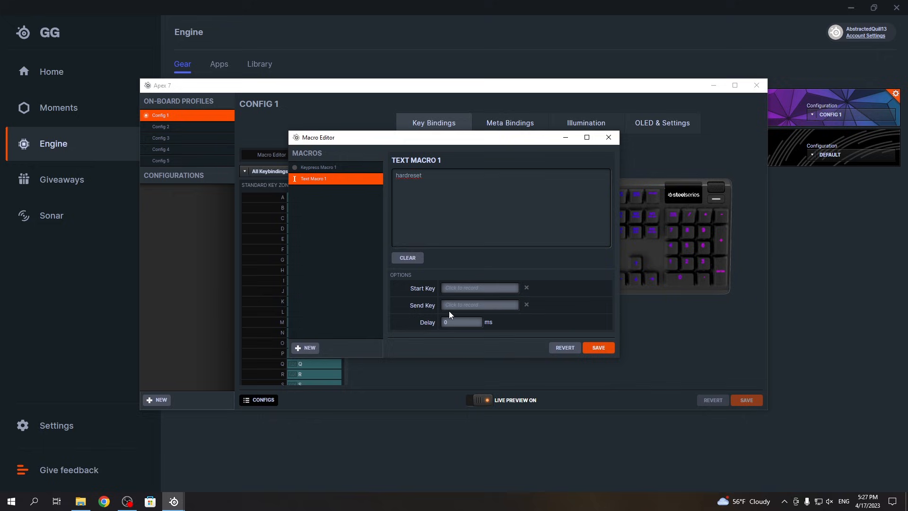
{"action": "left_click", "coordinate": [461, 323]}
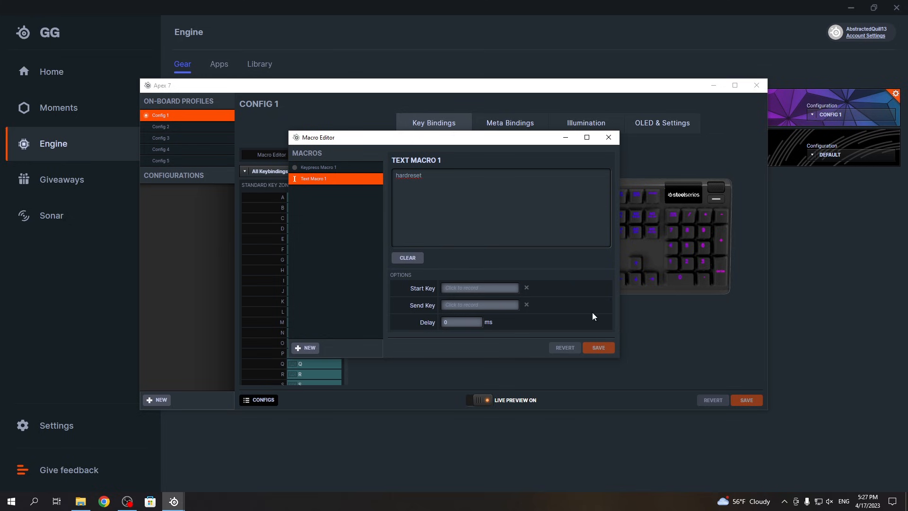
{"action": "left_click", "coordinate": [607, 137]}
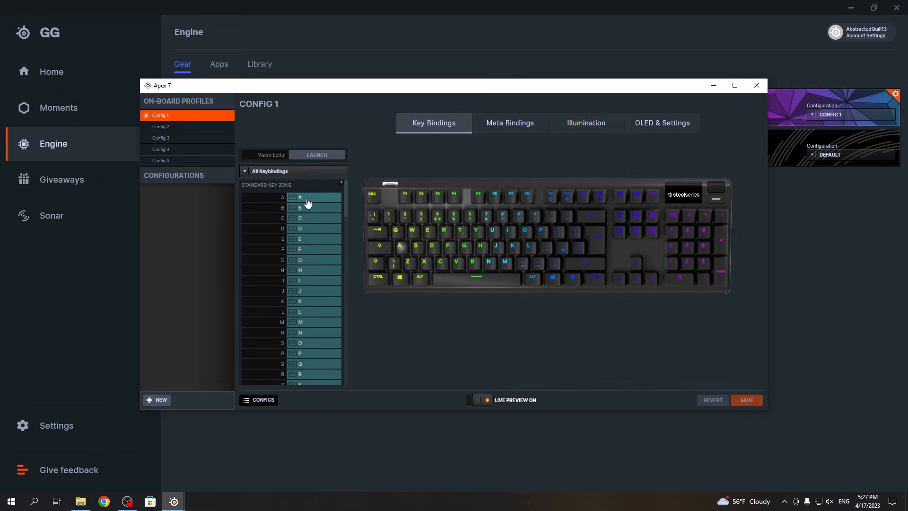
Step: Set key A's binding type to Macros and select Text Macro 1
{"action": "left_click", "coordinate": [314, 196]}
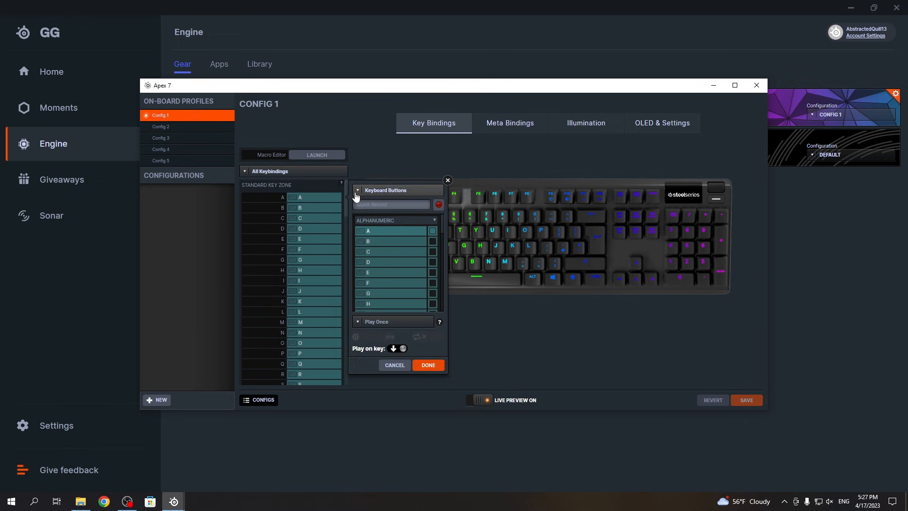
{"action": "left_click", "coordinate": [357, 191]}
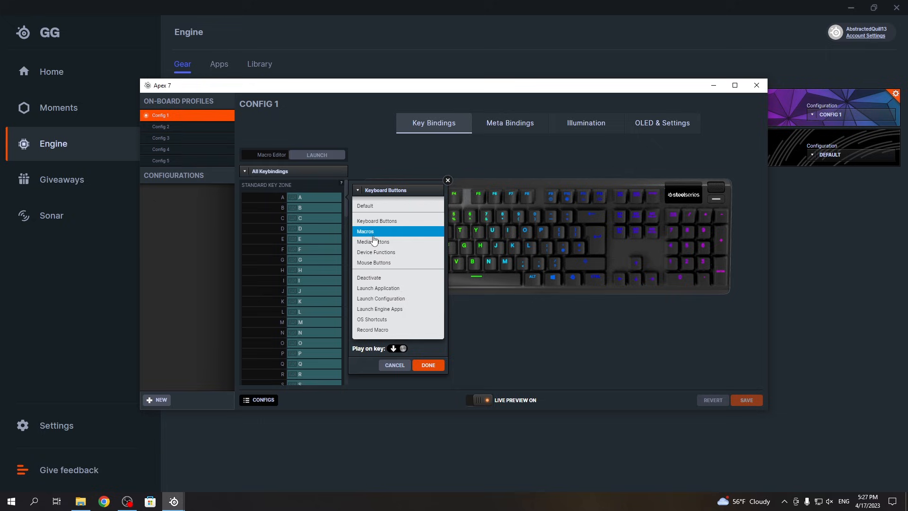
{"action": "left_click", "coordinate": [365, 231]}
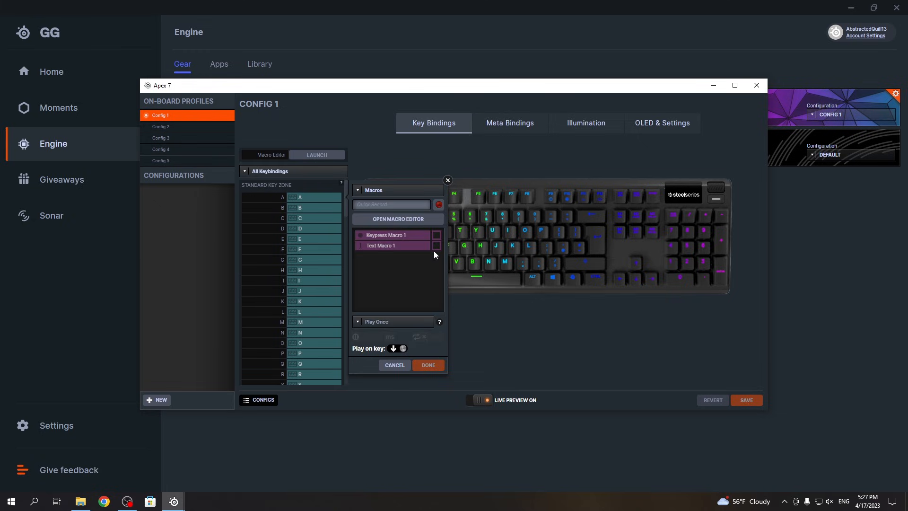
{"action": "mouse_move", "coordinate": [440, 256]}
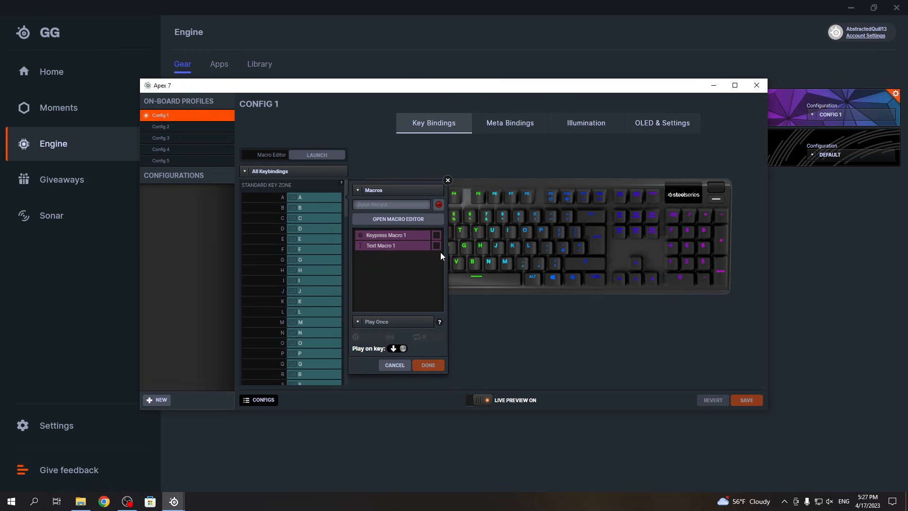
{"action": "left_click", "coordinate": [388, 245]}
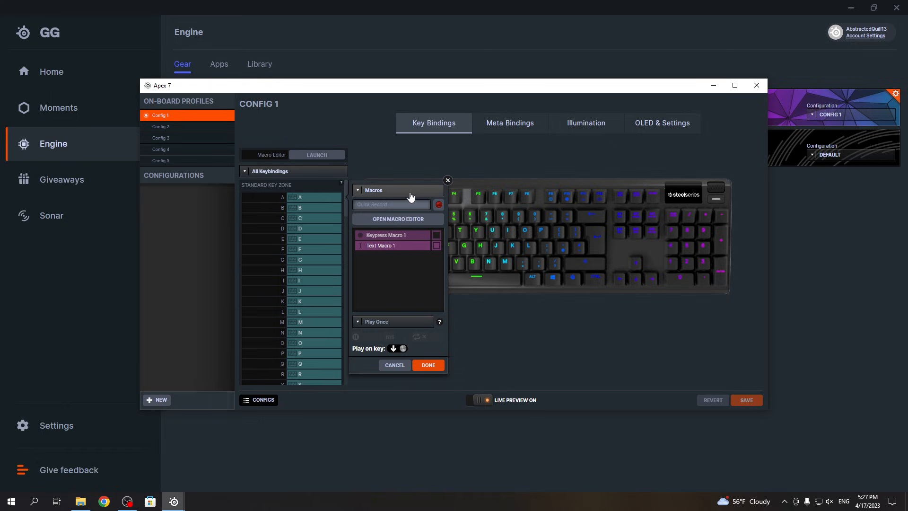
Step: Rename Text Macro 1 to 'hardreset', bind it to key A, and minimize GG
{"action": "left_click", "coordinate": [397, 219]}
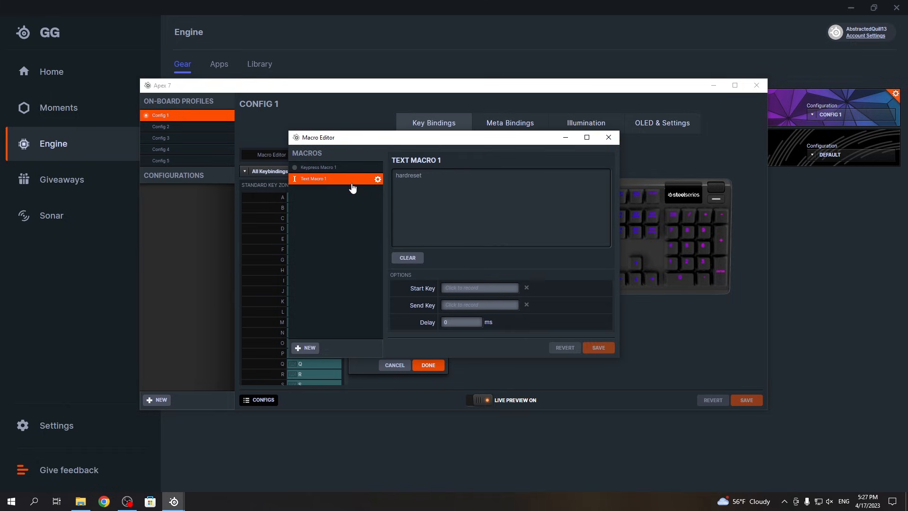
{"action": "left_click", "coordinate": [377, 178]}
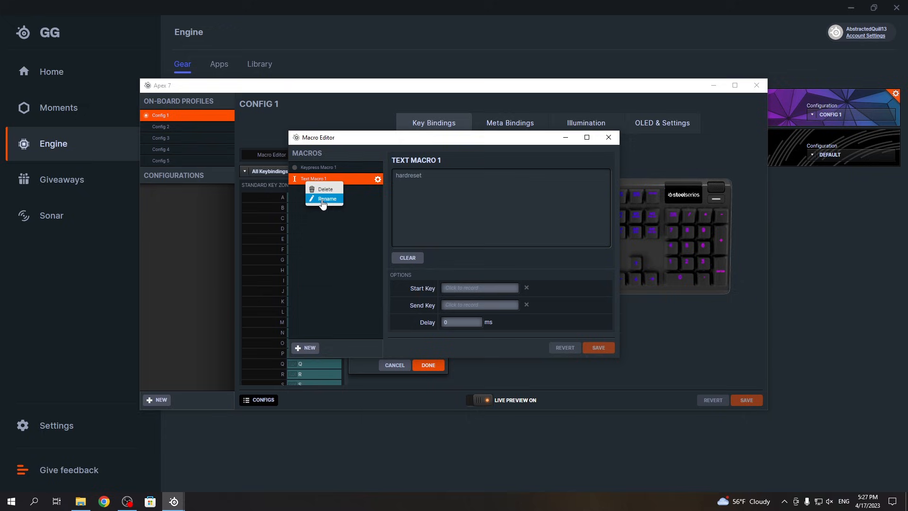
{"action": "left_click", "coordinate": [327, 199]}
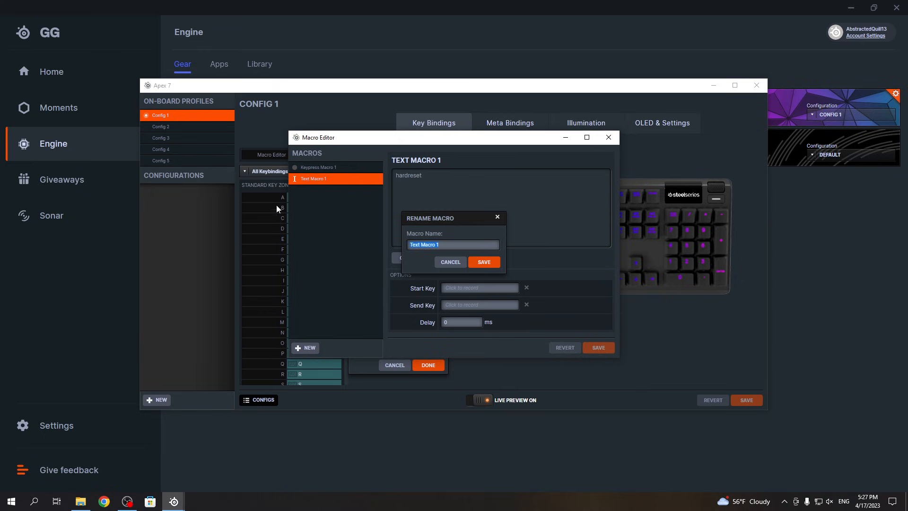
{"action": "type", "text": "hardre"}
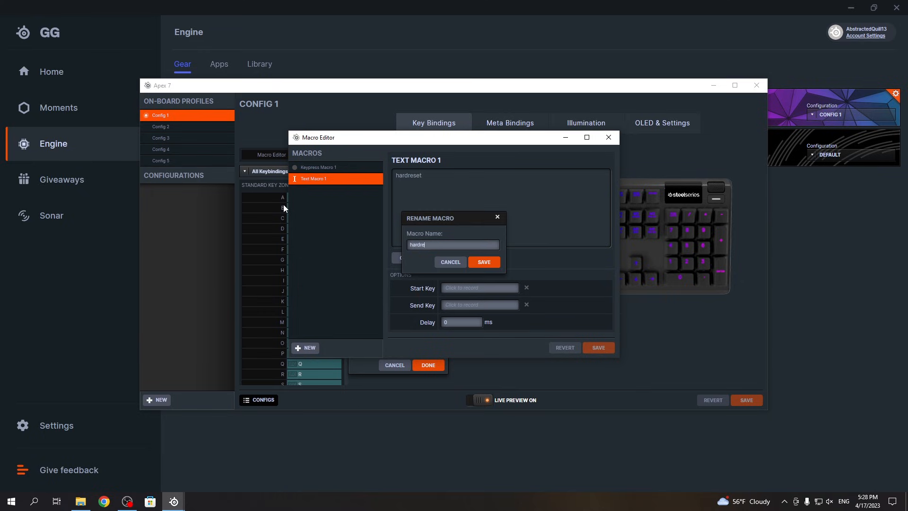
{"action": "left_click", "coordinate": [483, 262]}
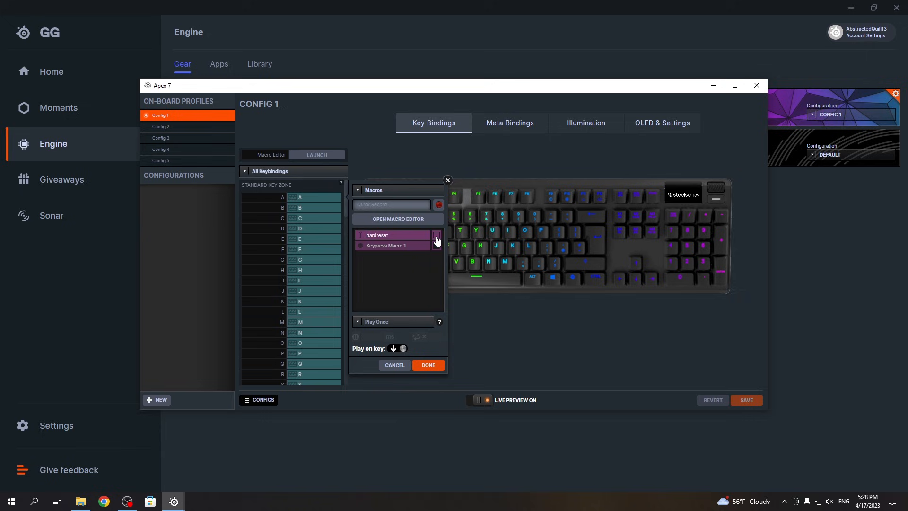
{"action": "left_click", "coordinate": [428, 364]}
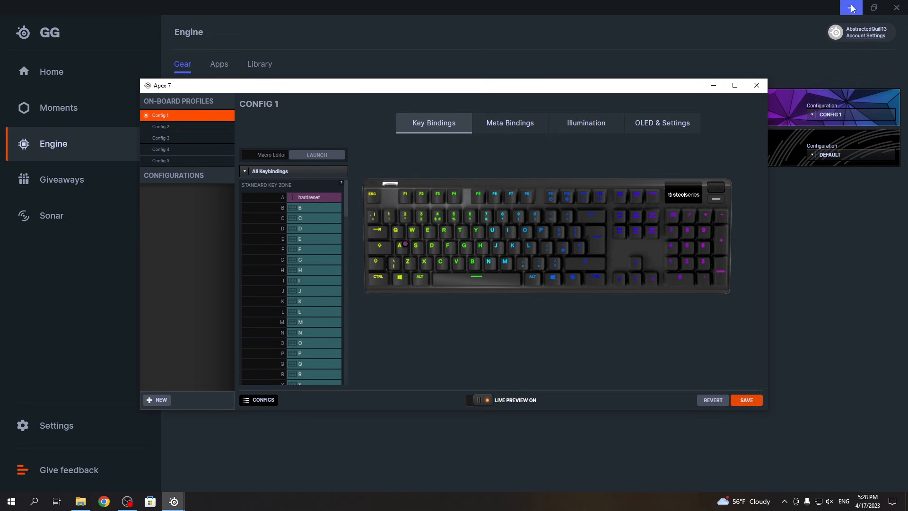
{"action": "right_click", "coordinate": [334, 180]}
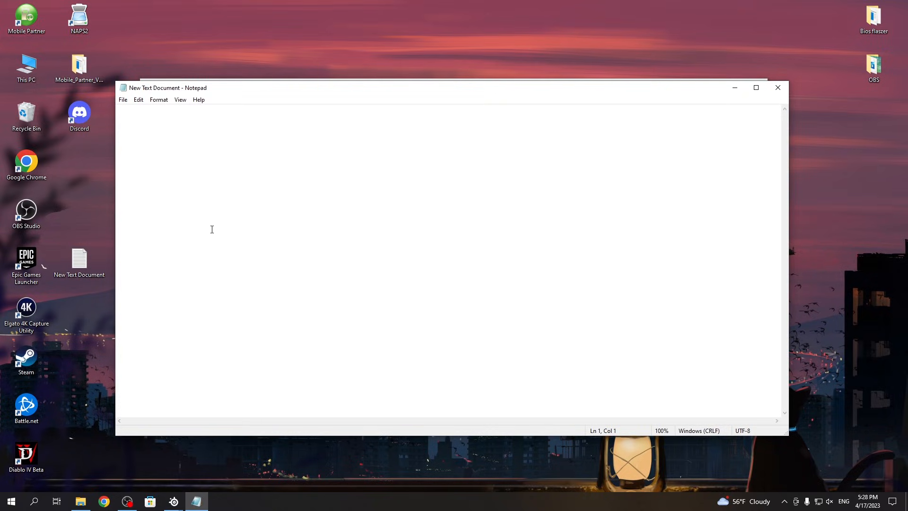
Step: Press A in the blank Notepad document to test the binding
{"action": "type", "text": "a"}
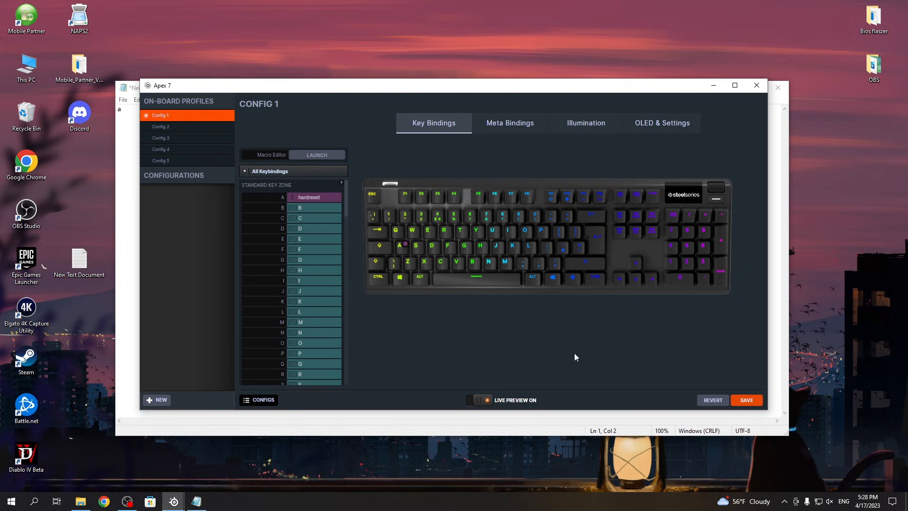
{"action": "mouse_move", "coordinate": [548, 366]}
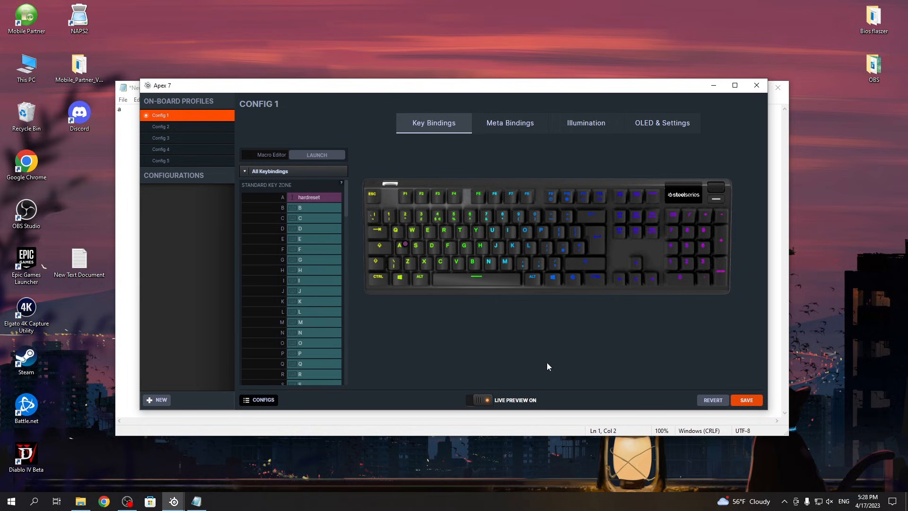
{"action": "mouse_move", "coordinate": [767, 409]}
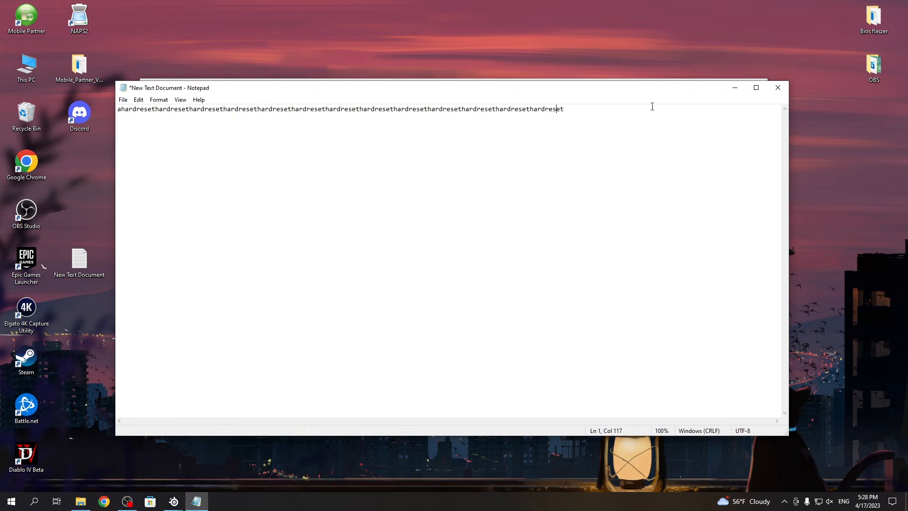
Step: Select all the repeated hardreset output in Notepad and delete it
{"action": "key", "text": "ctrl+a"}
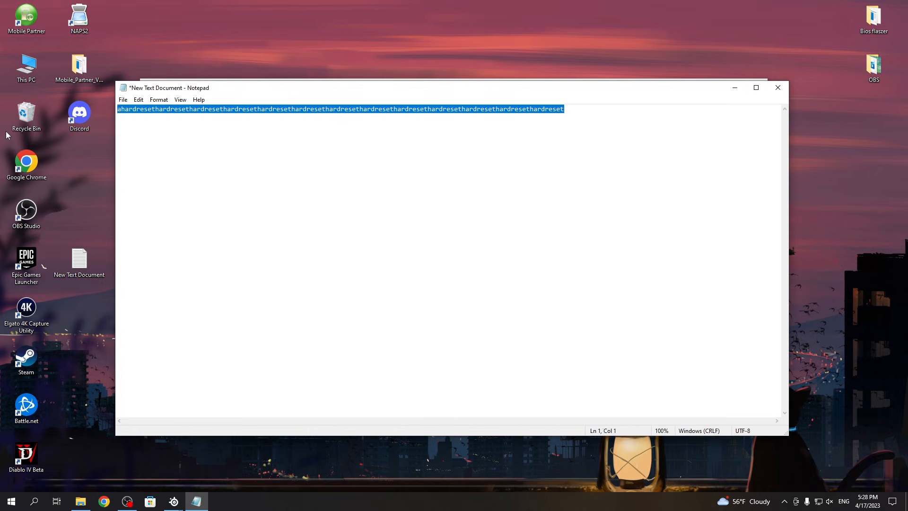
{"action": "key", "text": "Delete"}
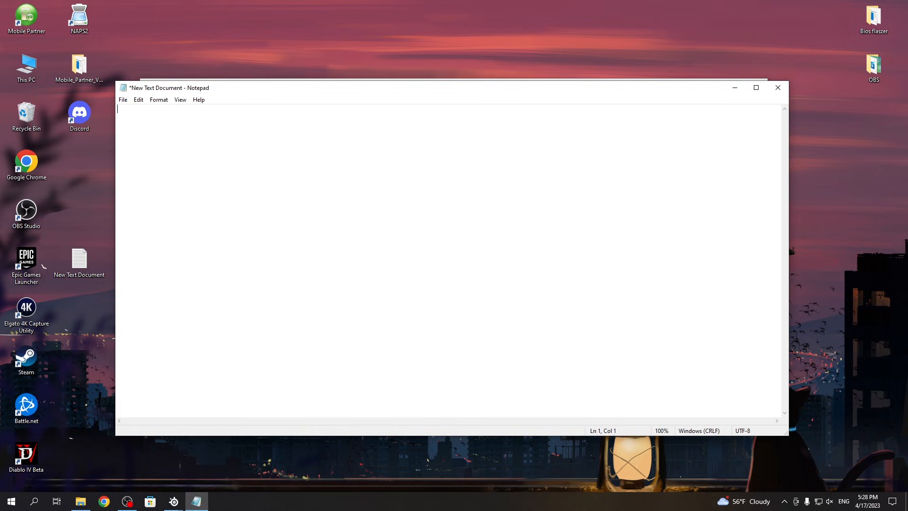